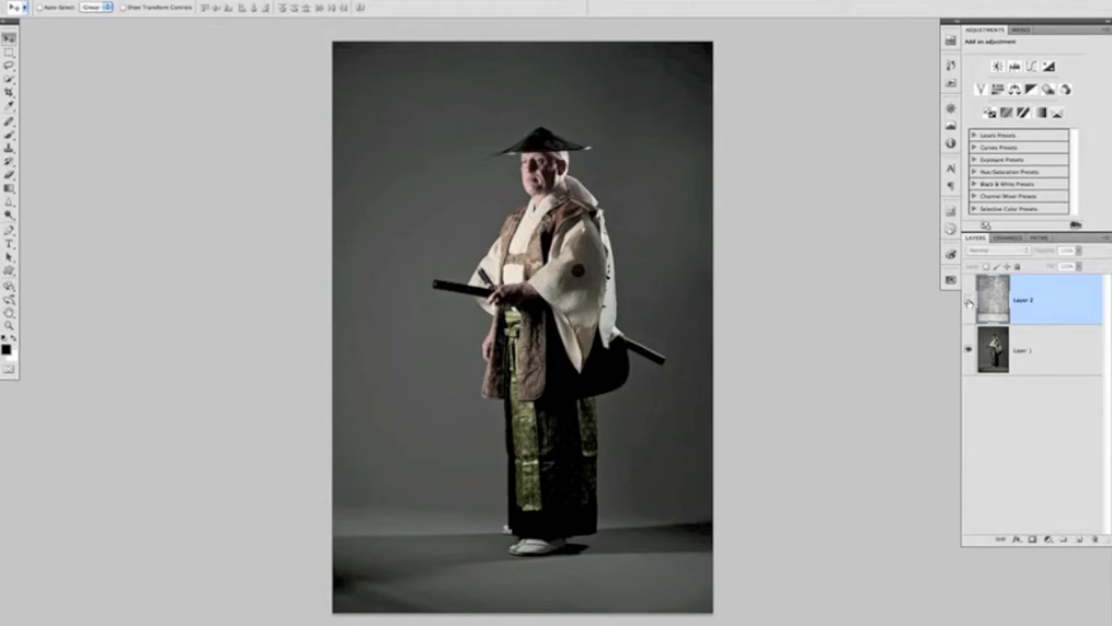
# Make Layer 2 visible so the concrete texture covers the samurai photo
pyautogui.click(971, 303)
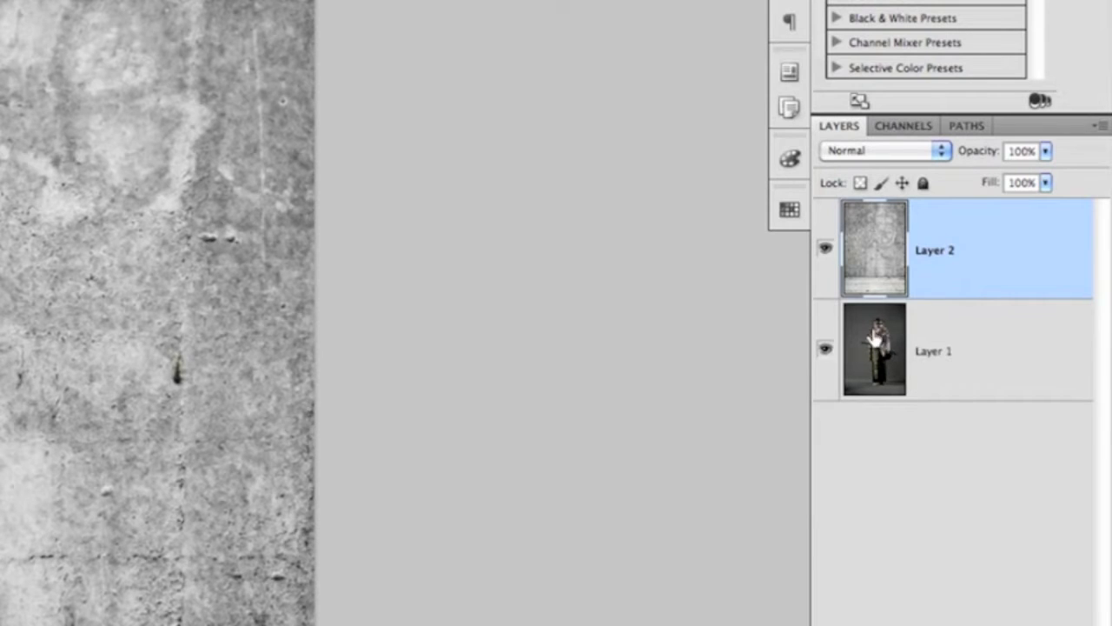
pyautogui.moveTo(902, 351)
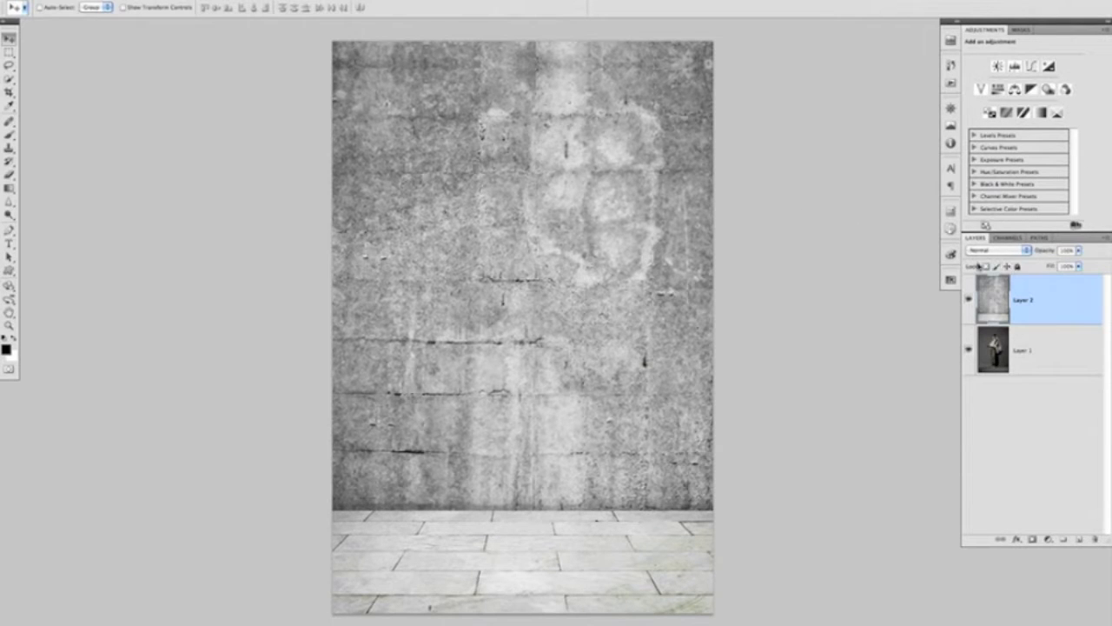
# Toggle the concrete texture off and back on to compare it against the bare samurai photo
pyautogui.click(989, 250)
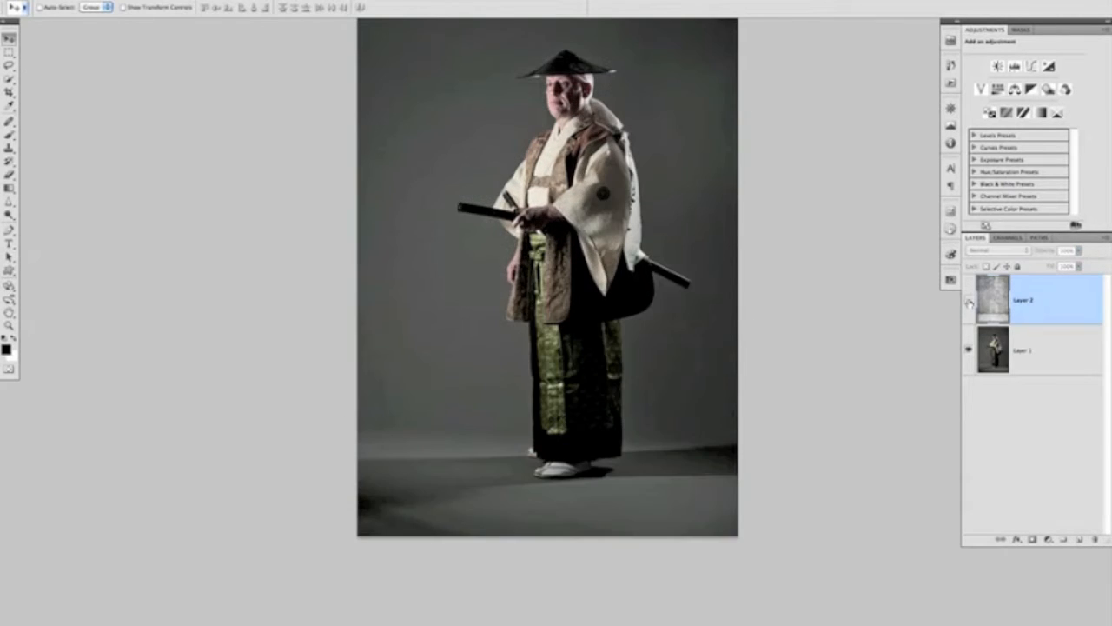
pyautogui.click(998, 250)
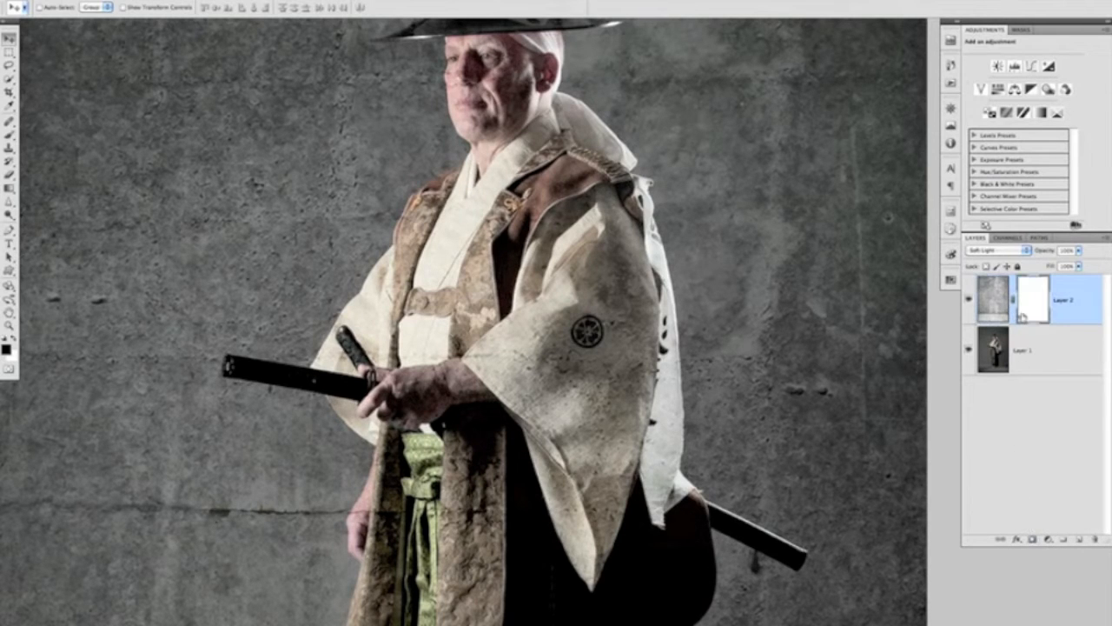
# Brush black onto the layer mask over the samurai's head and torso to clear the concrete from him
pyautogui.press('b')
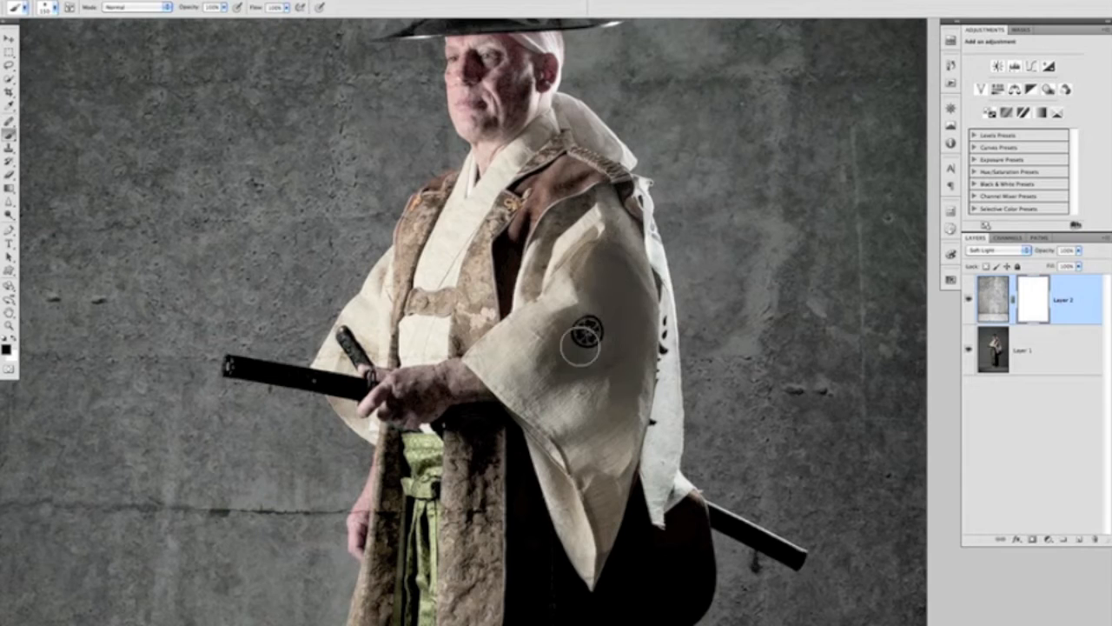
pyautogui.moveTo(591, 347); pyautogui.dragTo(622, 400)
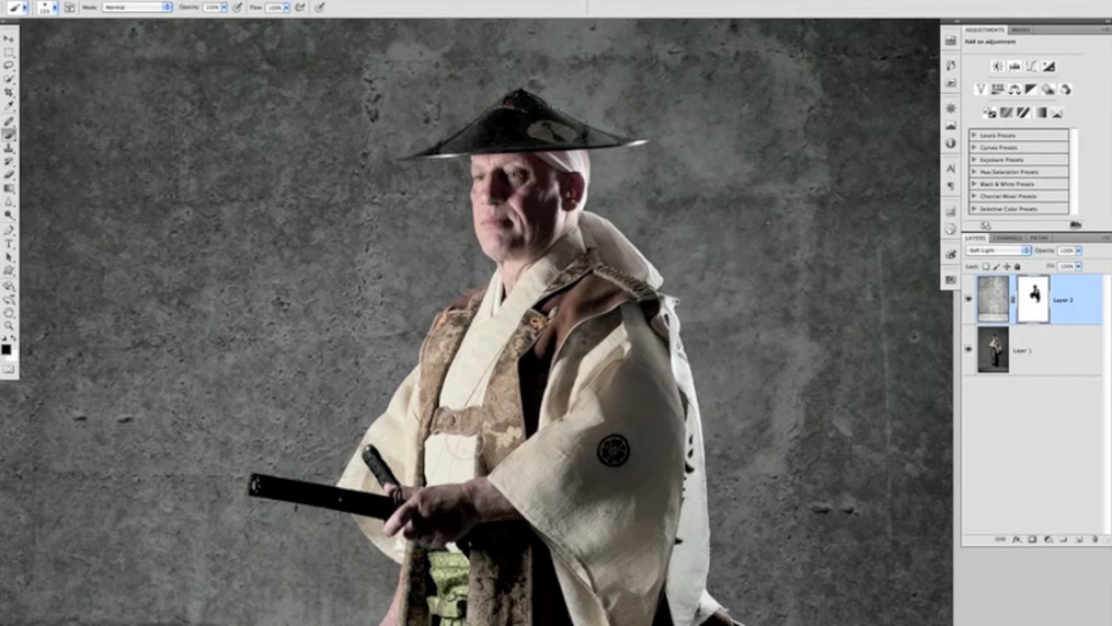
pyautogui.scroll(-3)
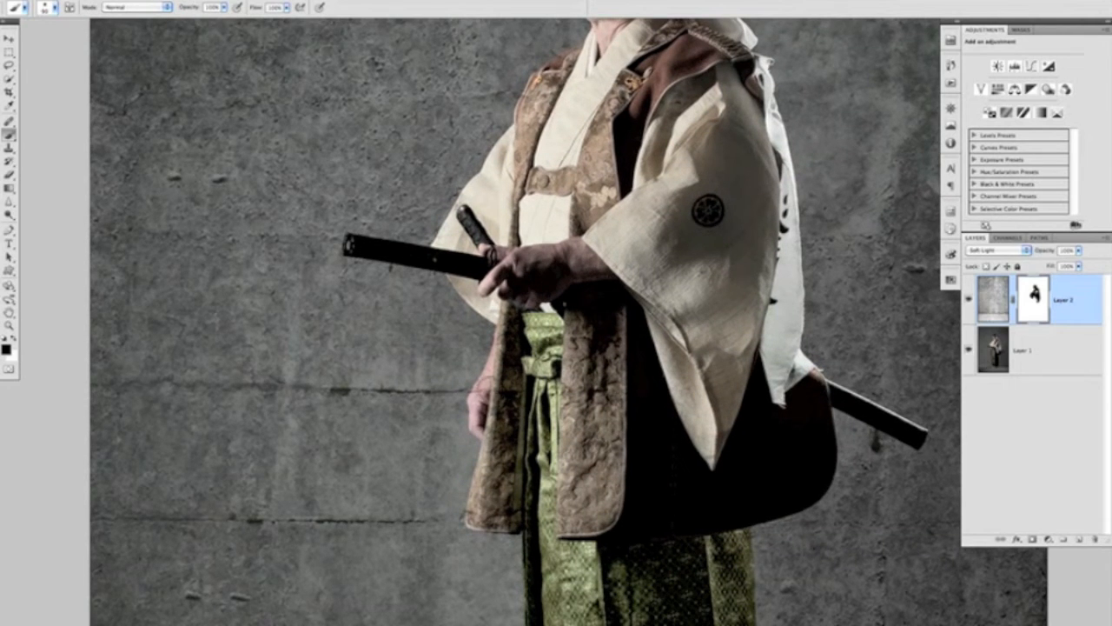
pyautogui.scroll(-3)
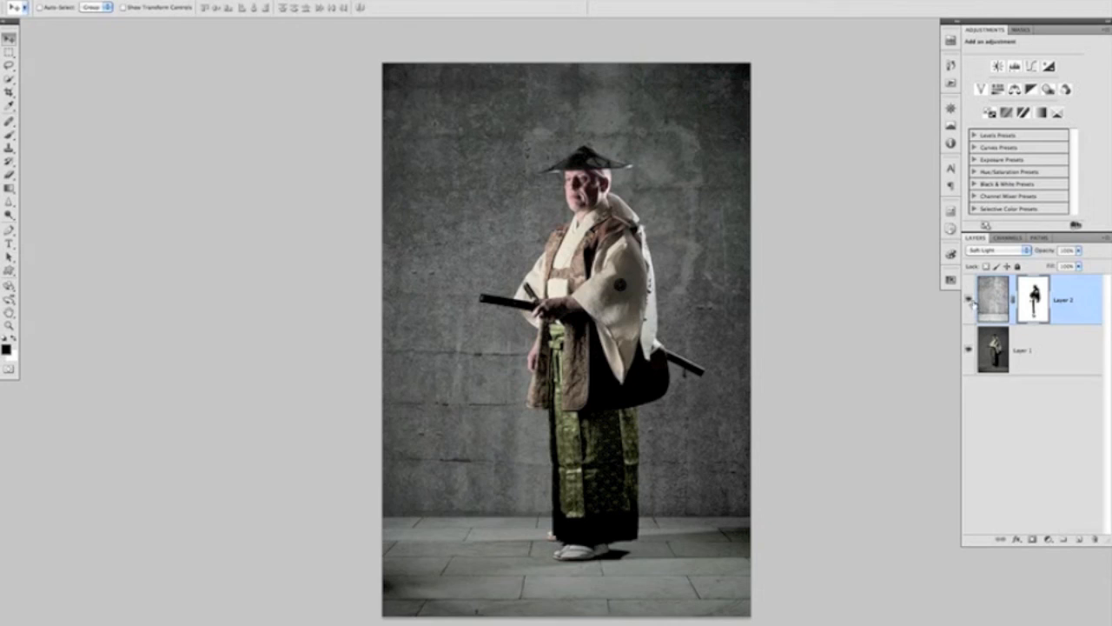
# Finish the mask over the lower body so the whole samurai stands clean against the concrete
pyautogui.click(968, 302)
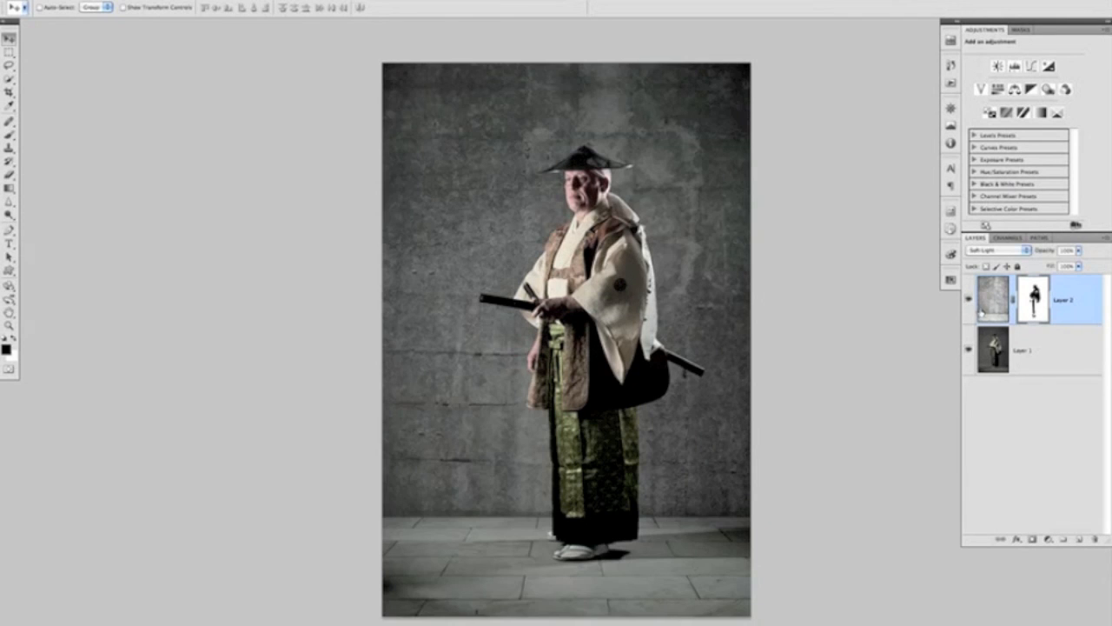